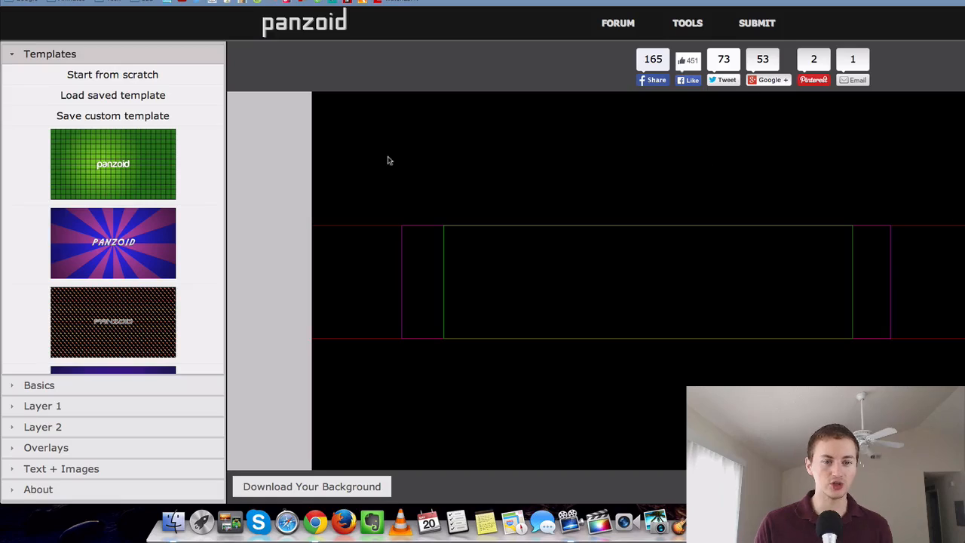
mouse_move(250, 148)
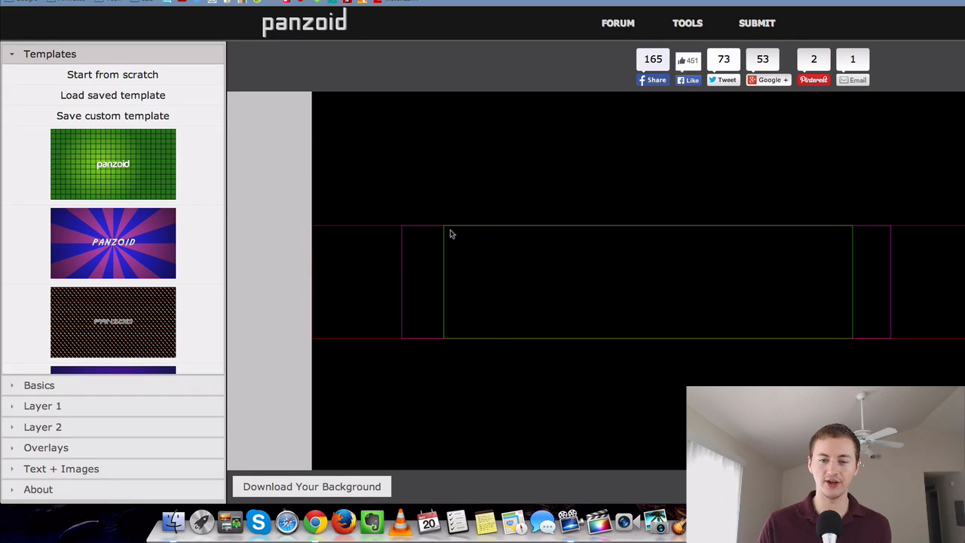
mouse_move(317, 234)
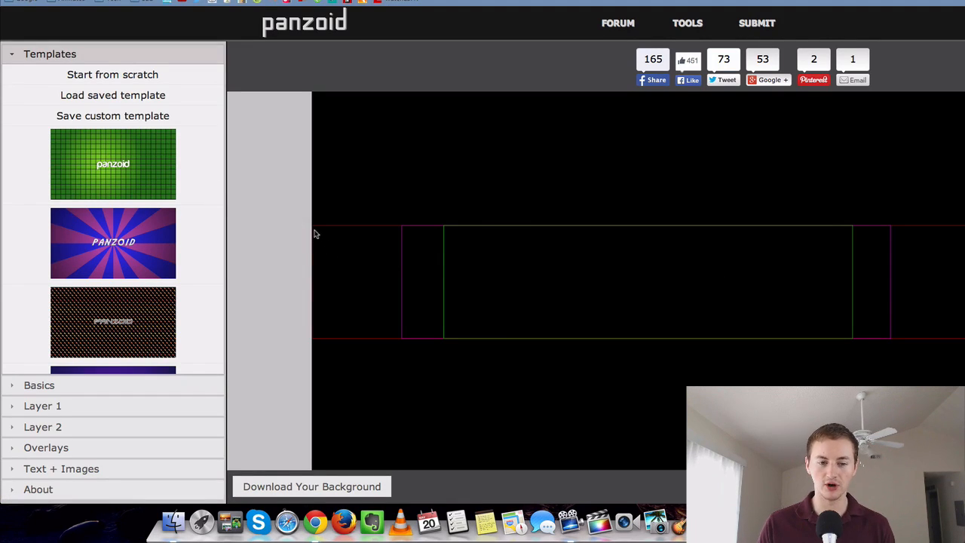
mouse_move(315, 344)
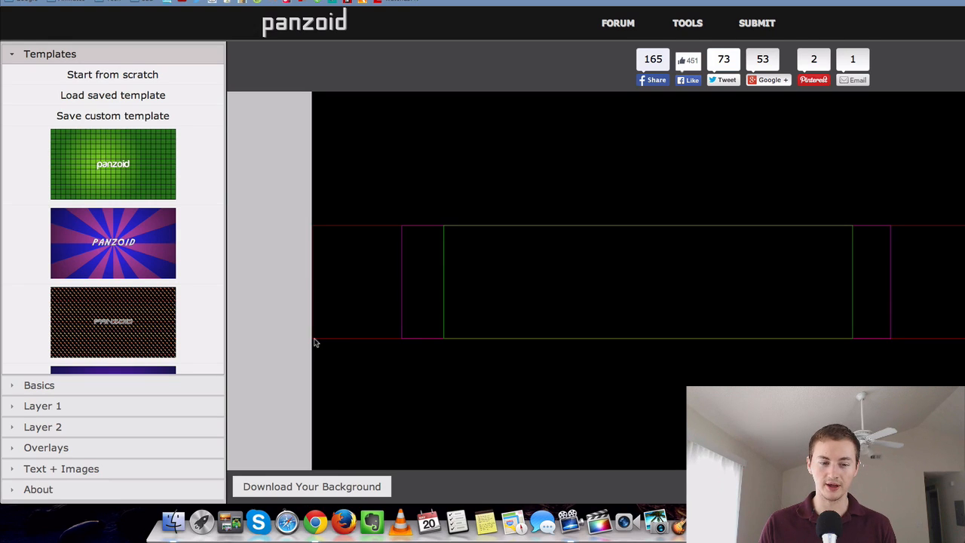
mouse_move(495, 236)
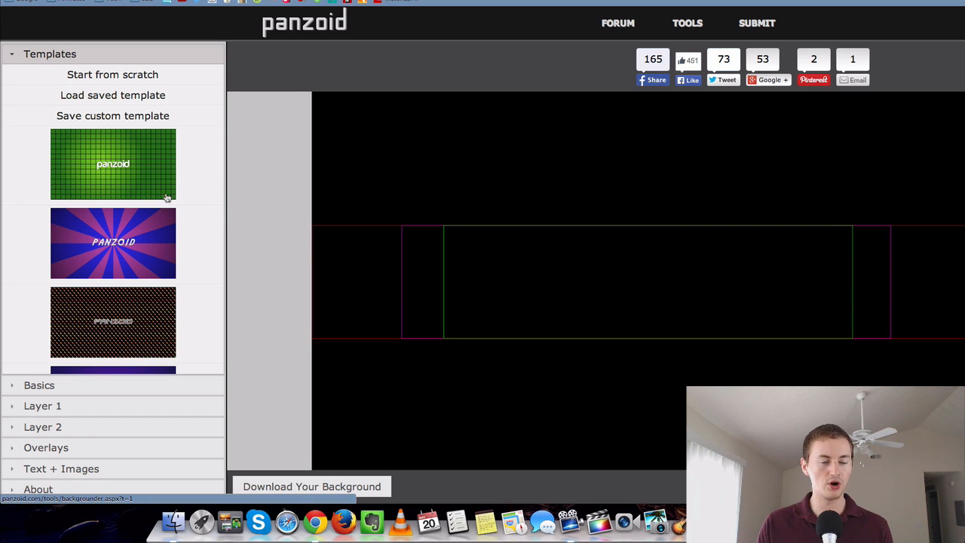
mouse_move(120, 178)
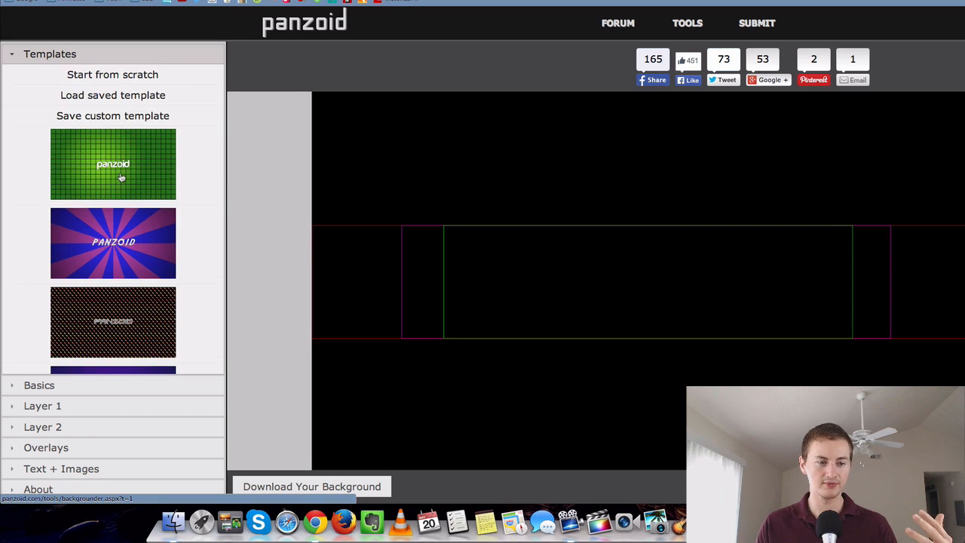
Scroll the Templates list down to the orange diagonal-striped panzoid template and load it.
scroll(down, 3)
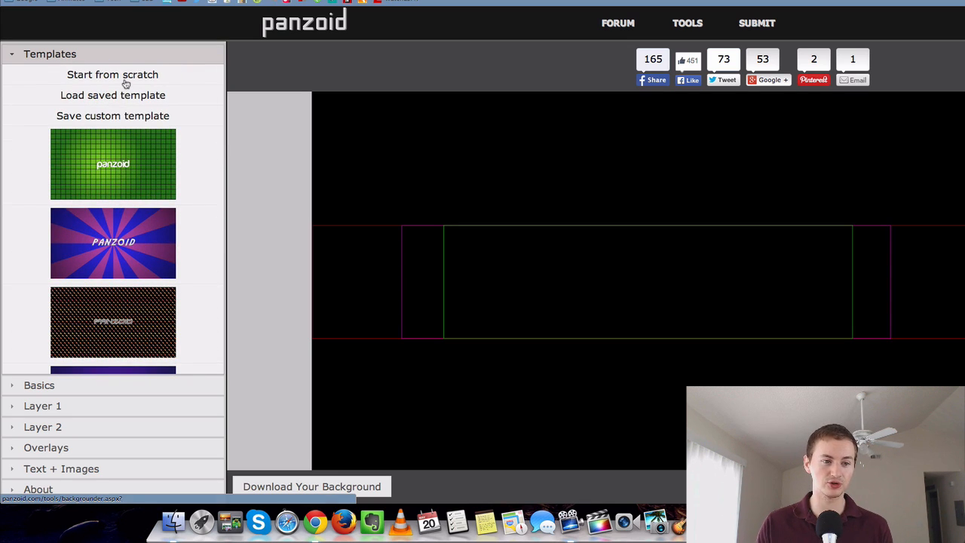
scroll(down, 3)
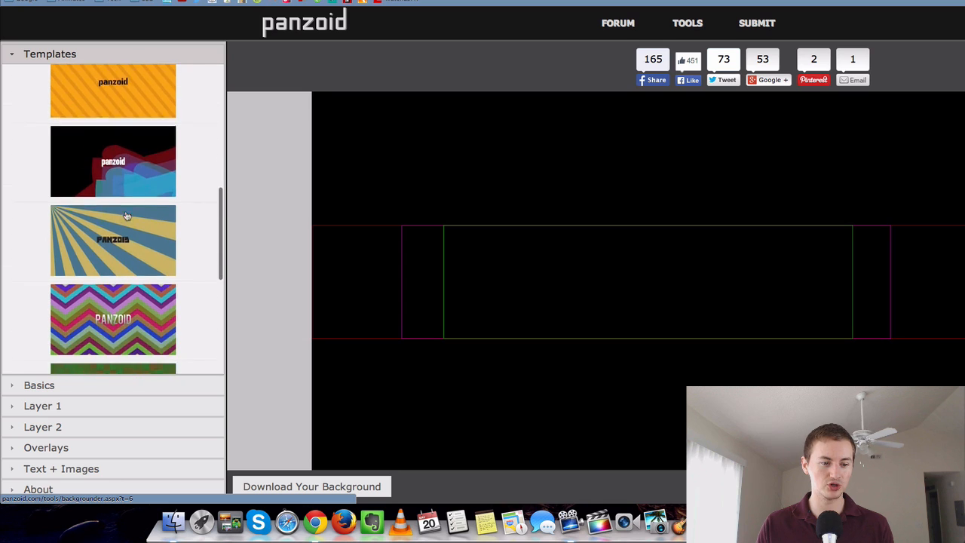
scroll(down, 3)
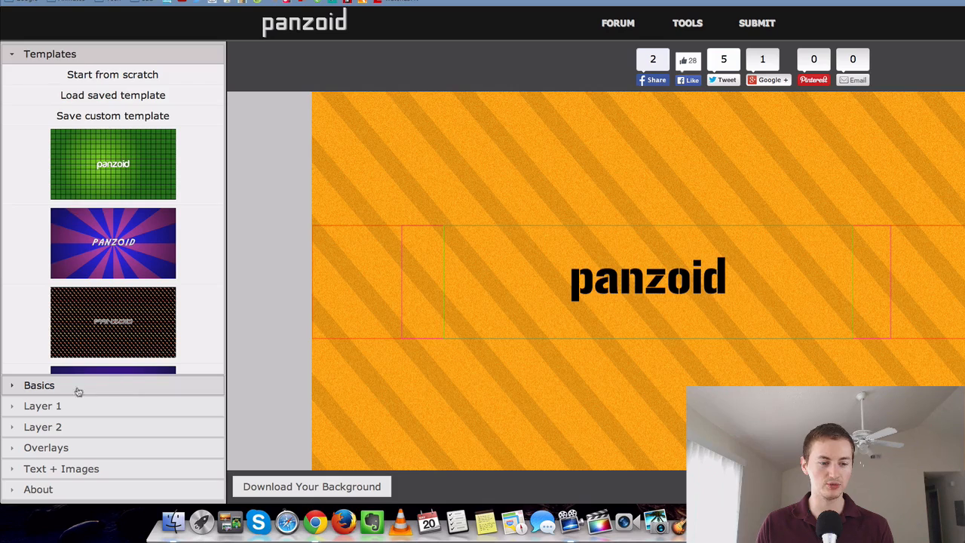
Expand Layer 1 and clear its orange noise effect via 'Choose something else'.
click(39, 385)
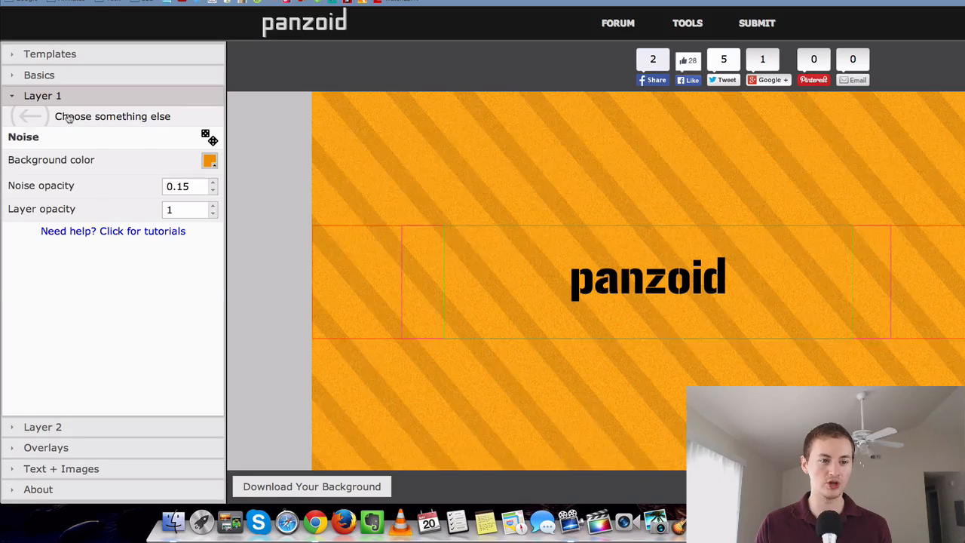
click(112, 116)
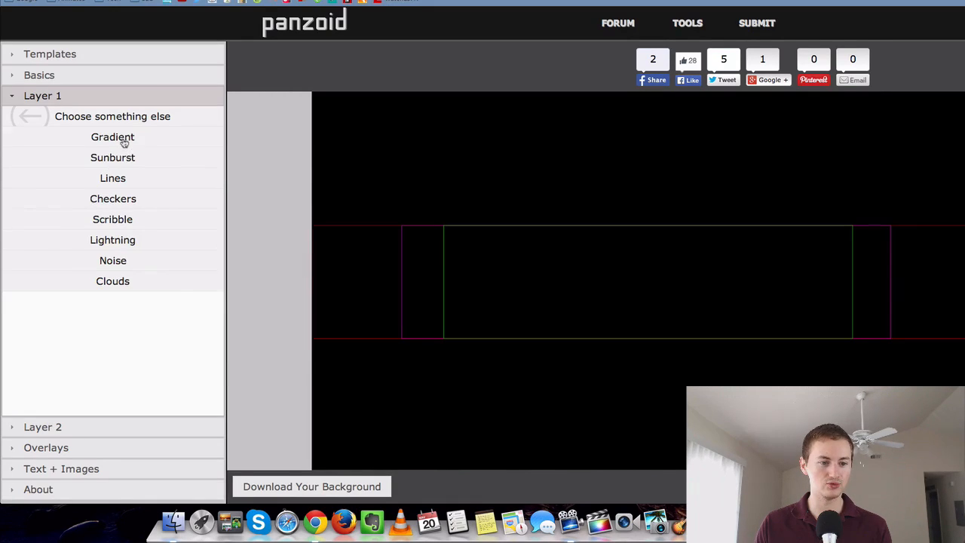
Make Layer 1 a gradient with colour stops teal (38d0c5) and dark (1b1c1c).
click(111, 136)
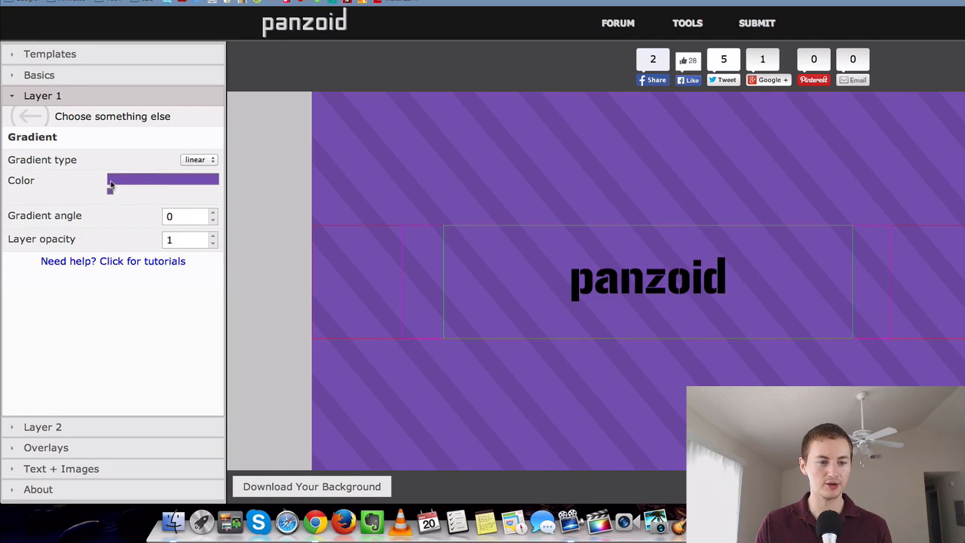
click(111, 182)
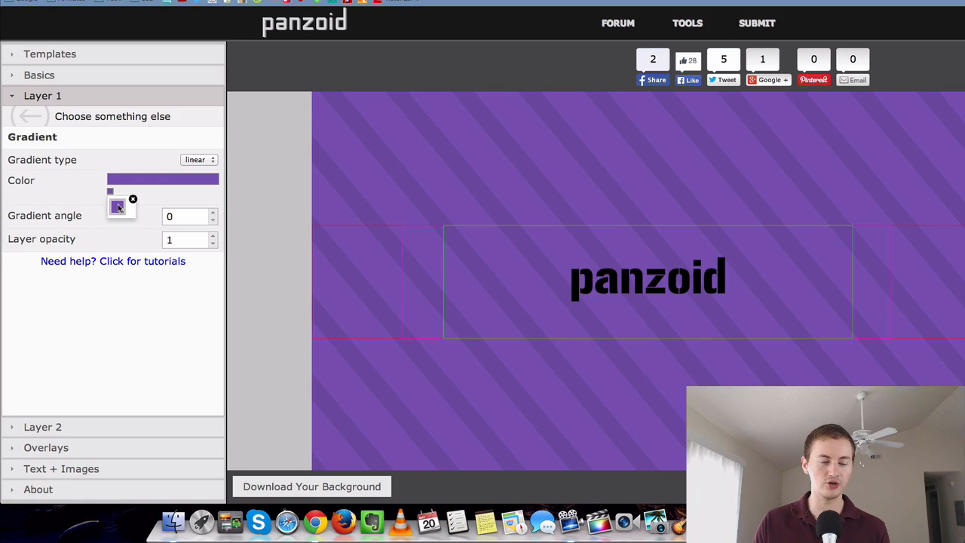
click(117, 208)
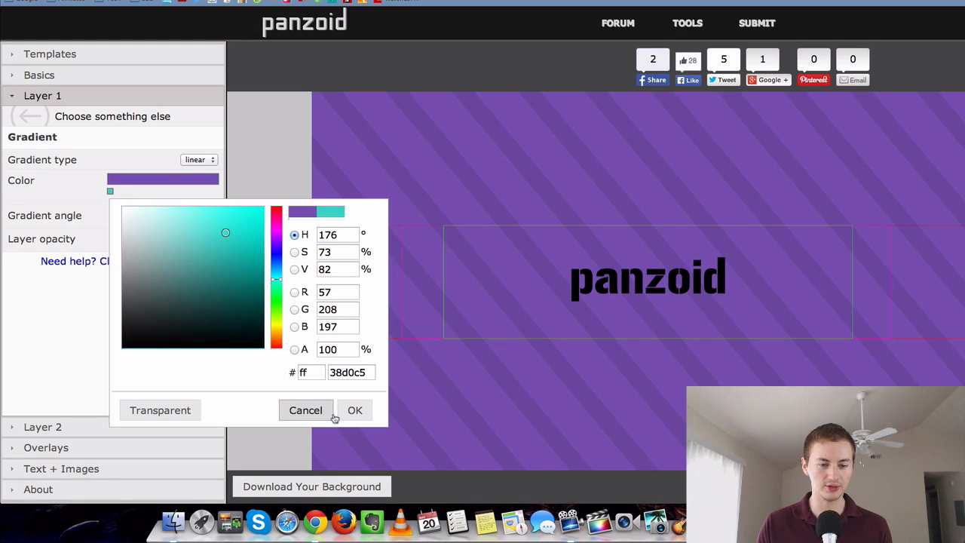
click(355, 411)
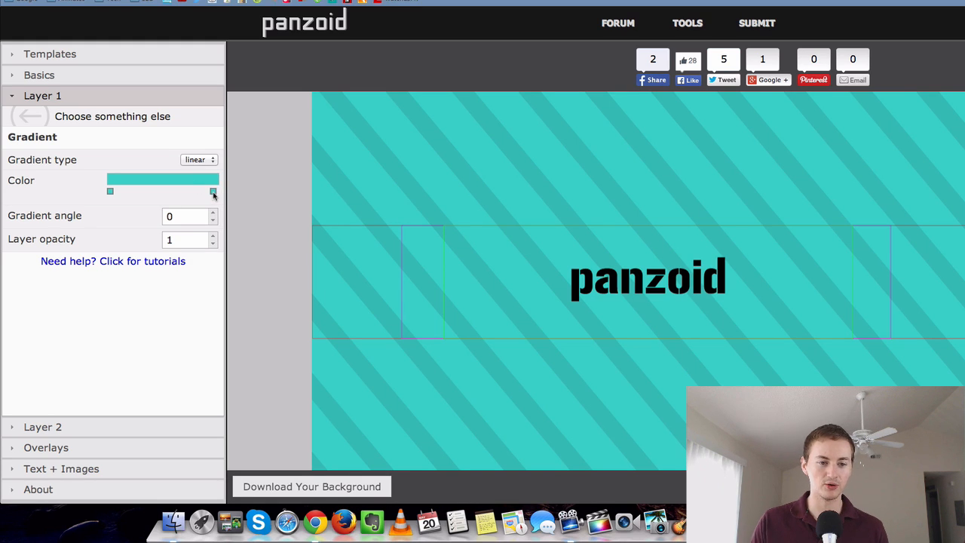
click(214, 193)
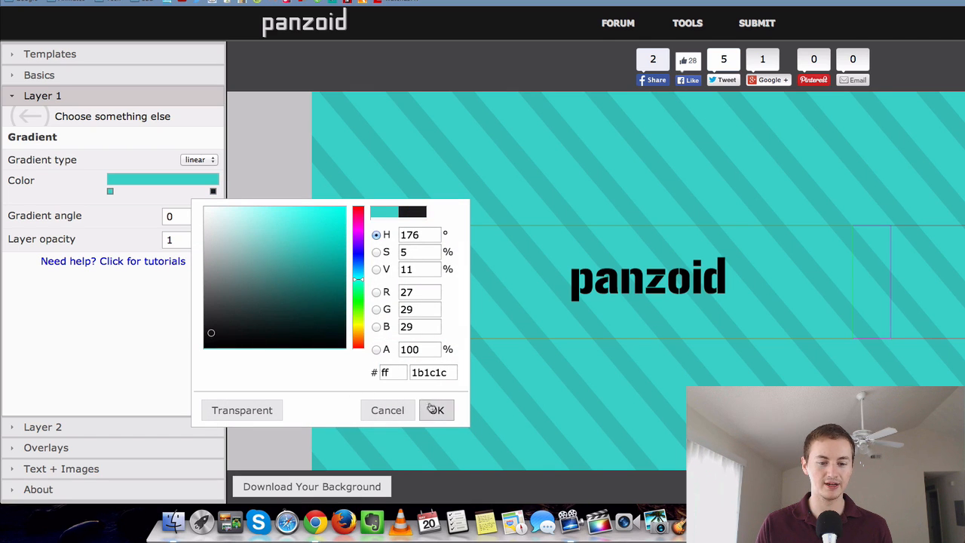
click(438, 410)
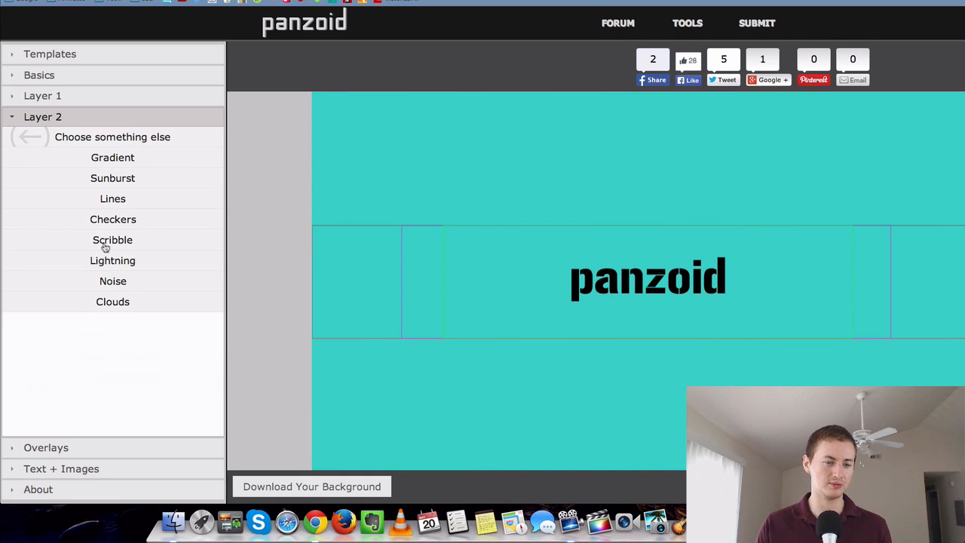
mouse_move(118, 268)
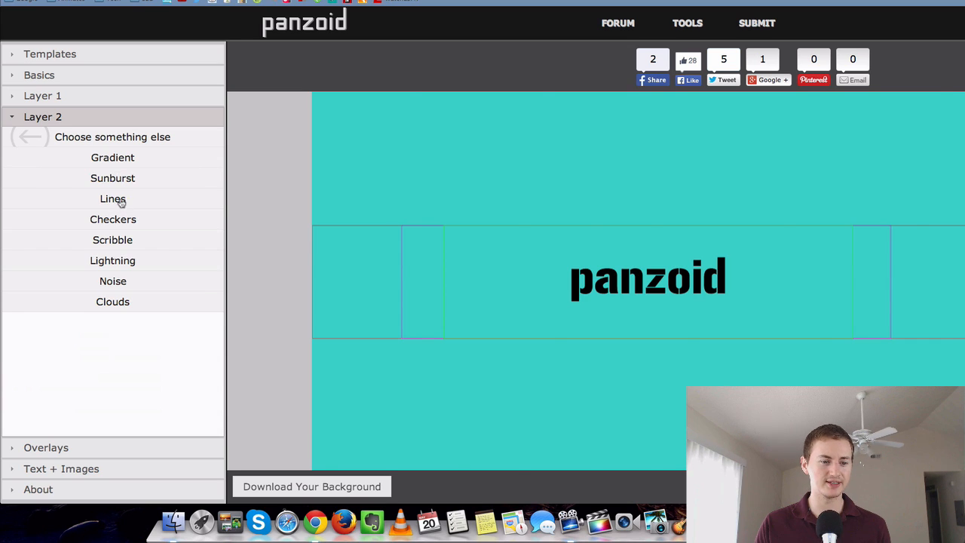
Make Layer 2 a Lines effect coloured pale green (e9f5e5).
click(111, 199)
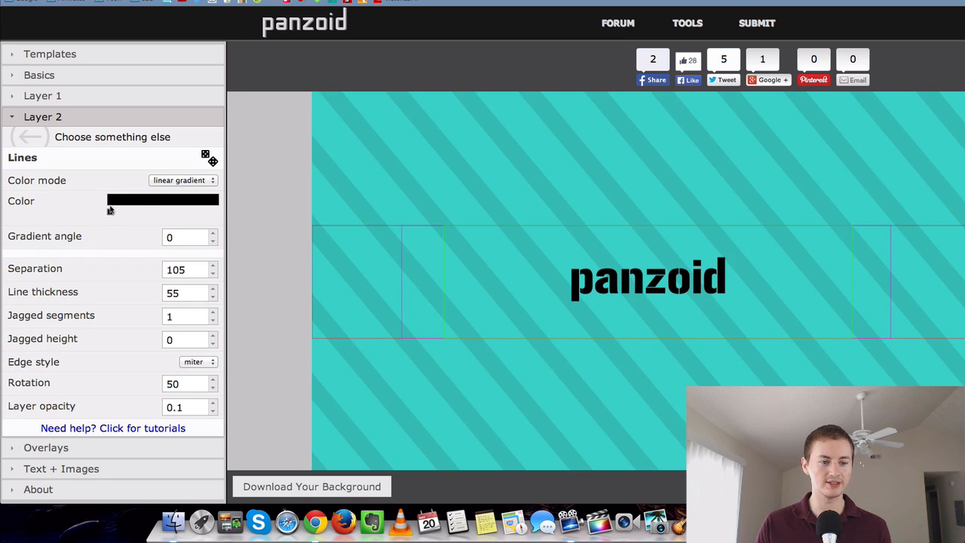
click(163, 199)
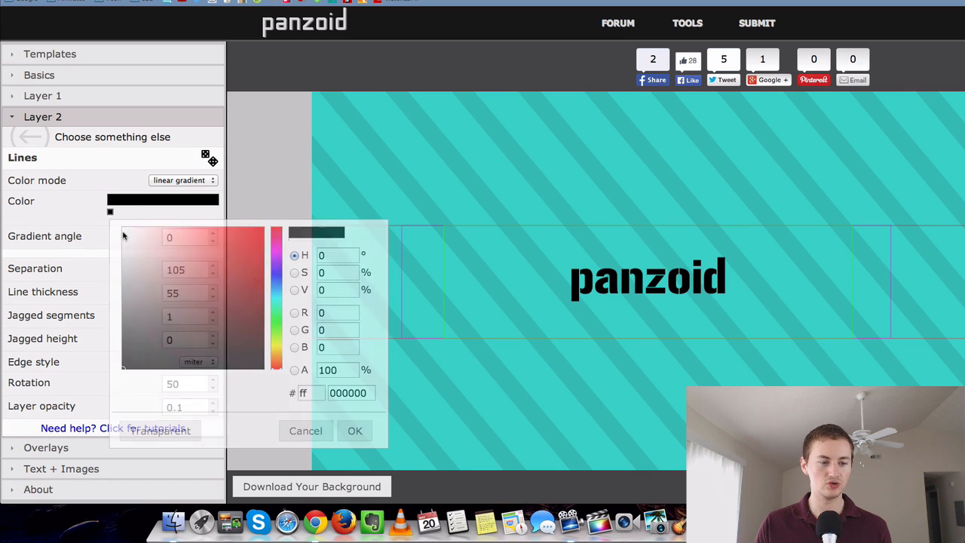
click(254, 262)
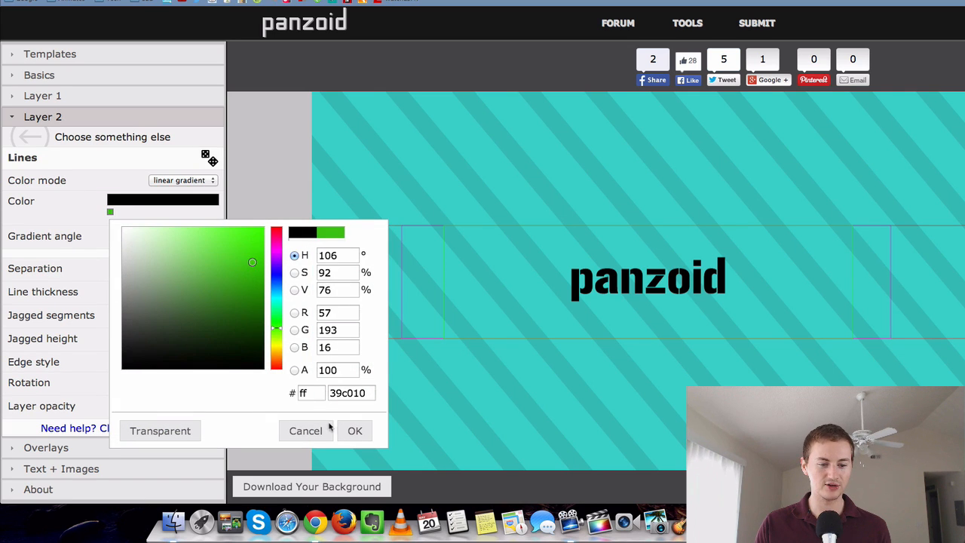
click(354, 431)
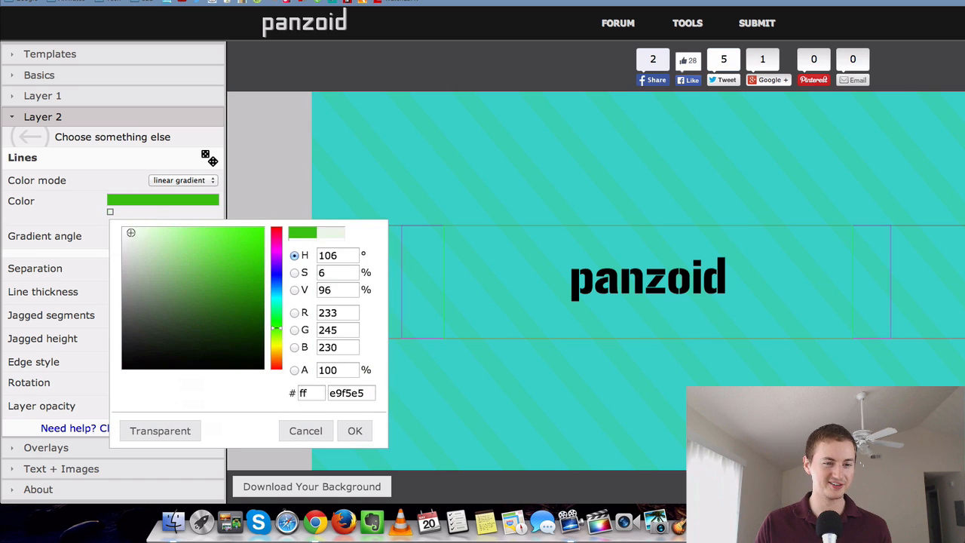
click(355, 431)
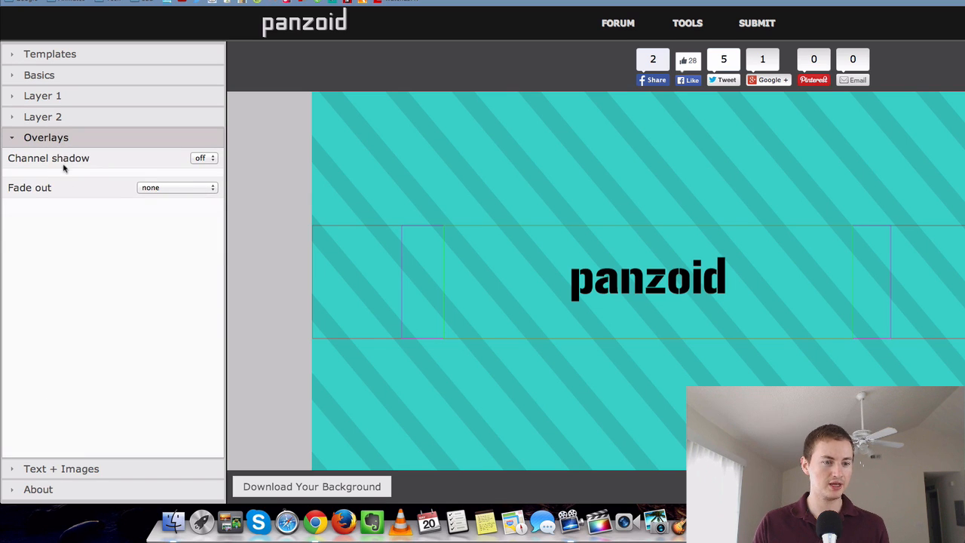
Turn Channel shadow on and set Fade out to bottom linear in Overlays.
click(203, 158)
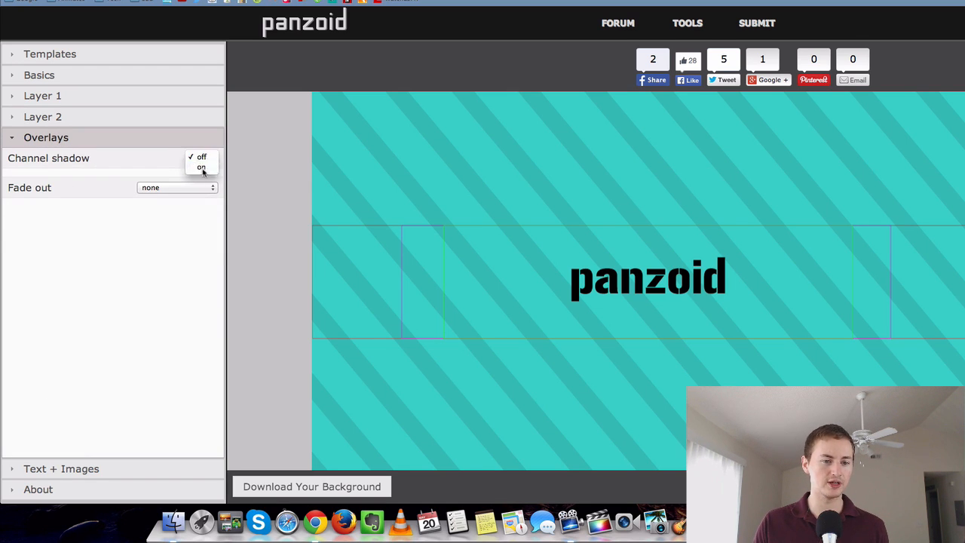
click(200, 166)
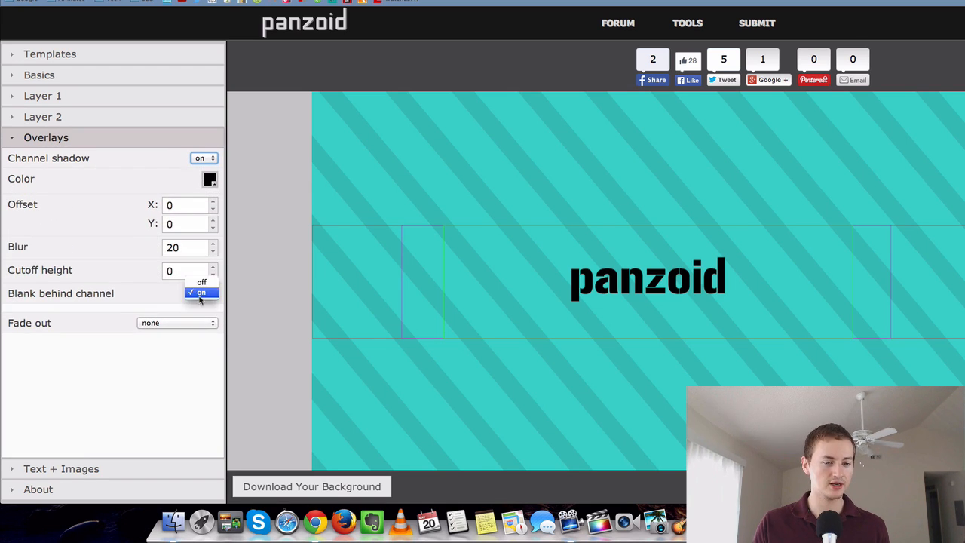
click(176, 322)
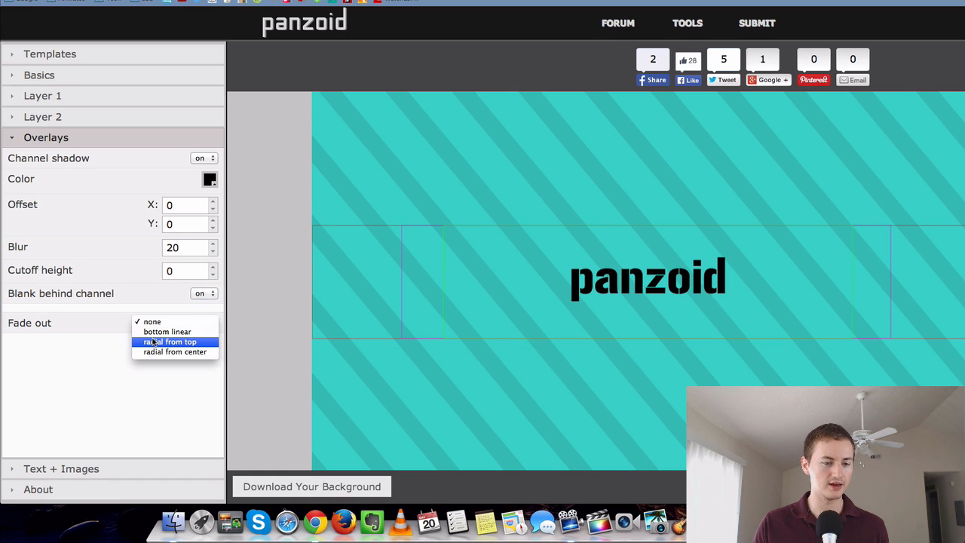
click(166, 331)
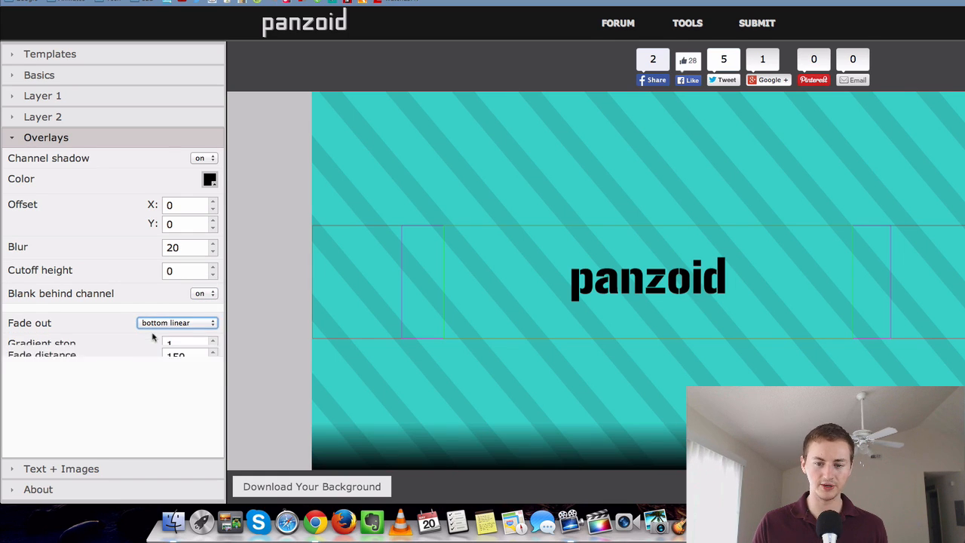
click(203, 159)
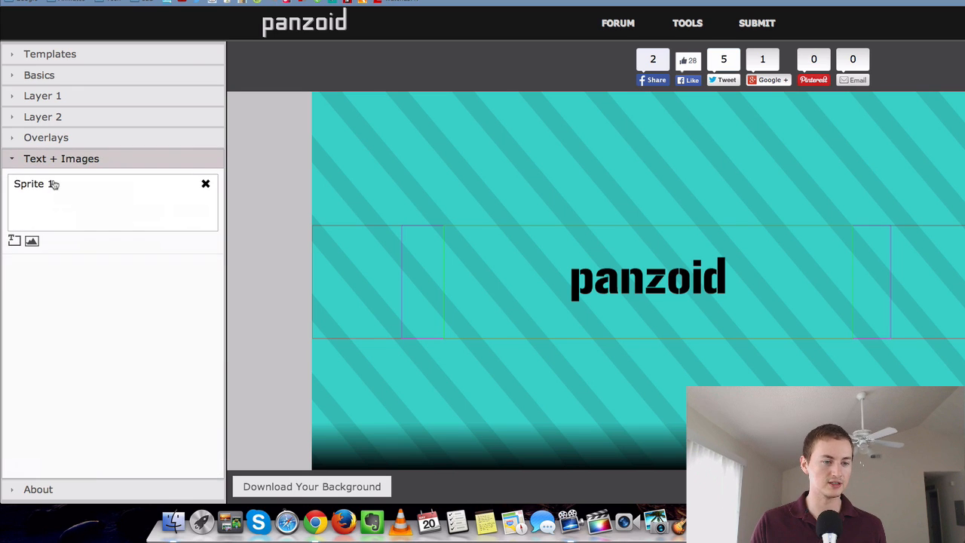
Change Sprite 1's text to 'Channel Empire' in a bold stencil-style font.
click(33, 183)
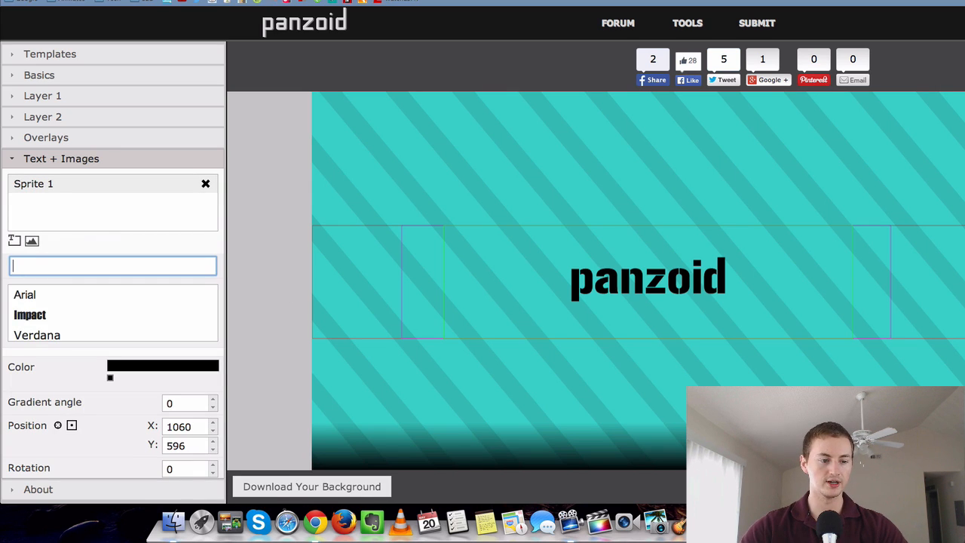
text(Channel Empire)
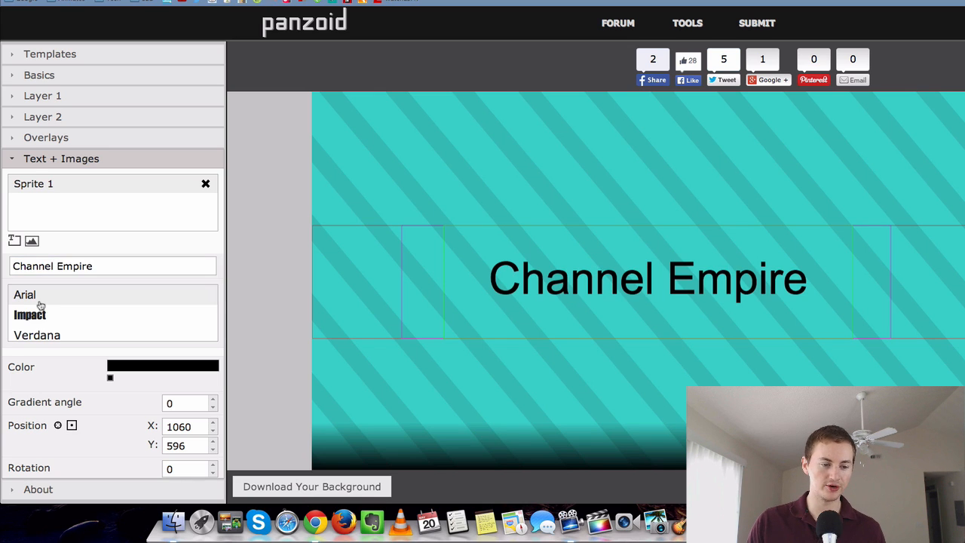
click(39, 312)
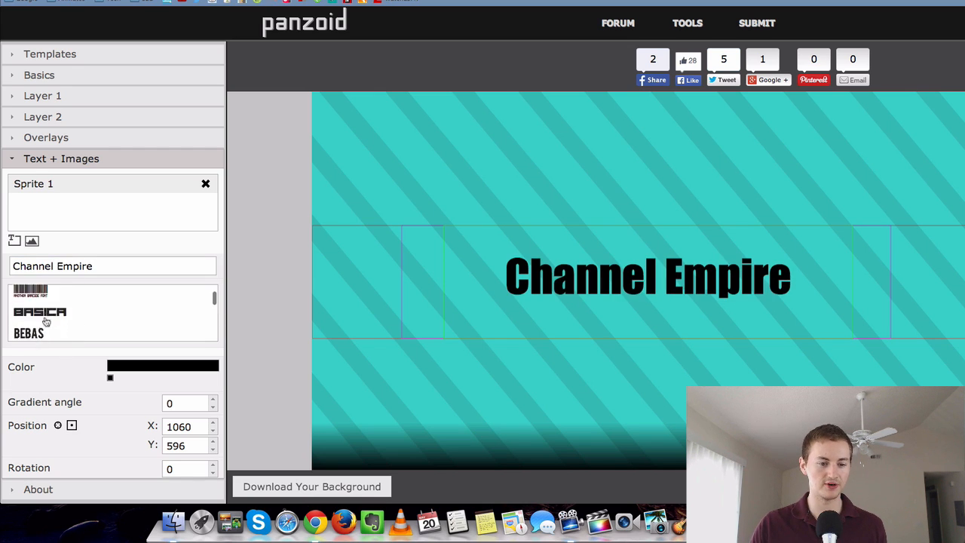
scroll(down, 3)
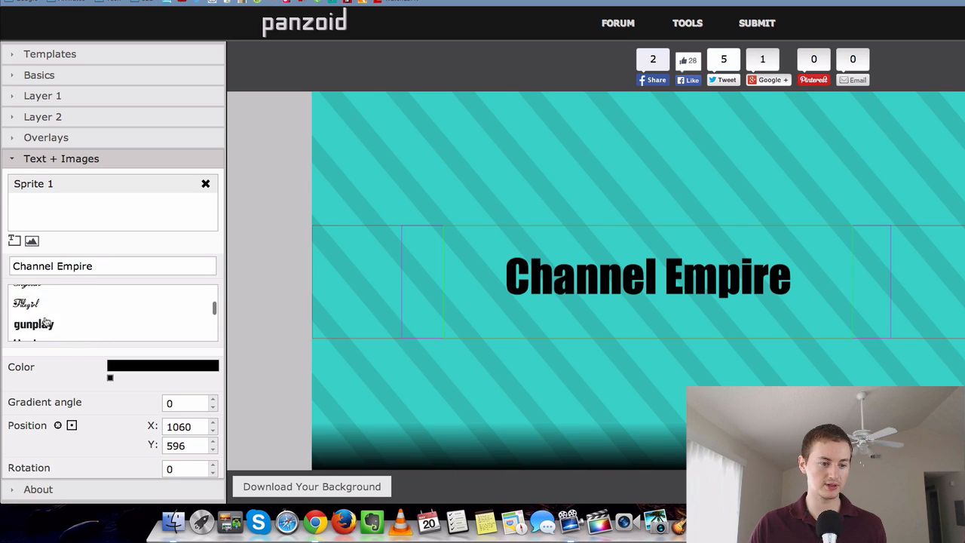
click(34, 324)
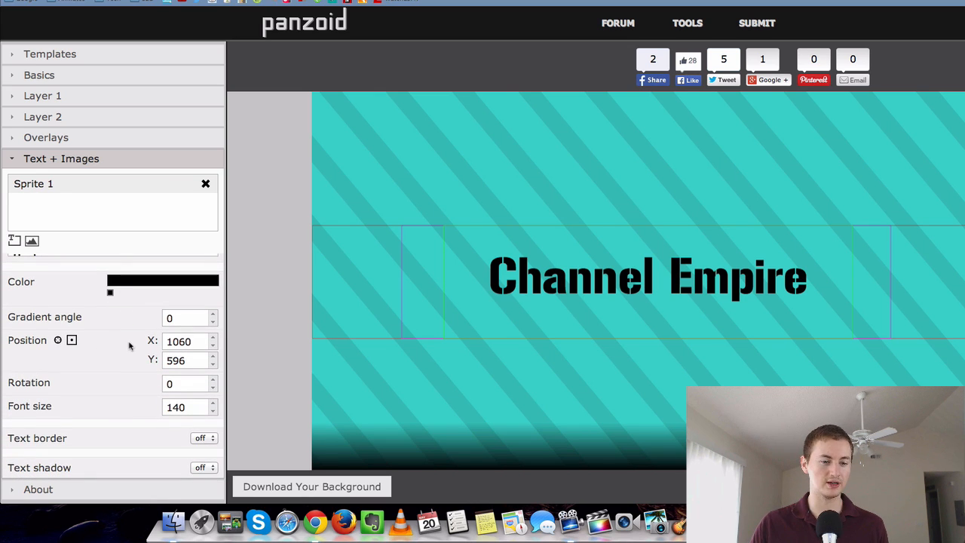
mouse_move(106, 422)
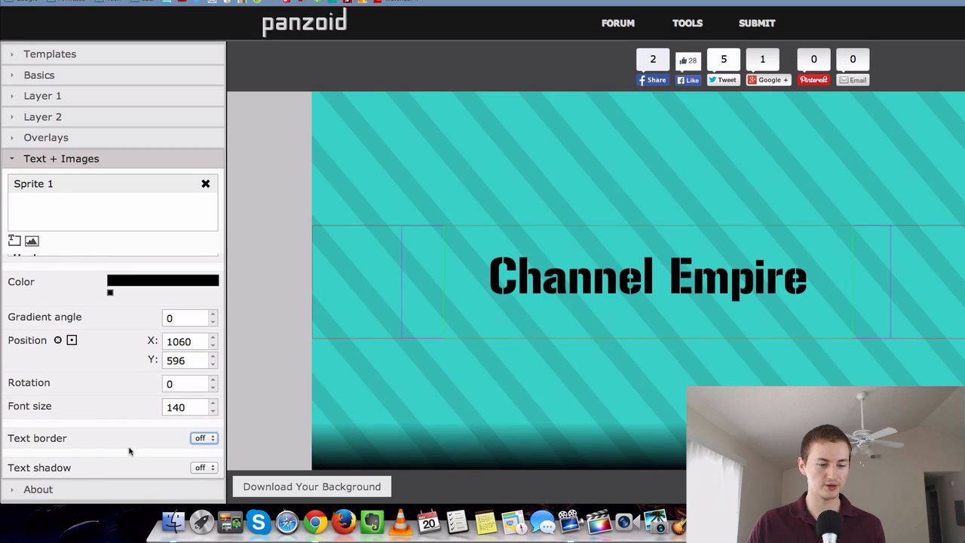
Give the text a white border of thickness 4 and turn its text shadow on.
click(203, 437)
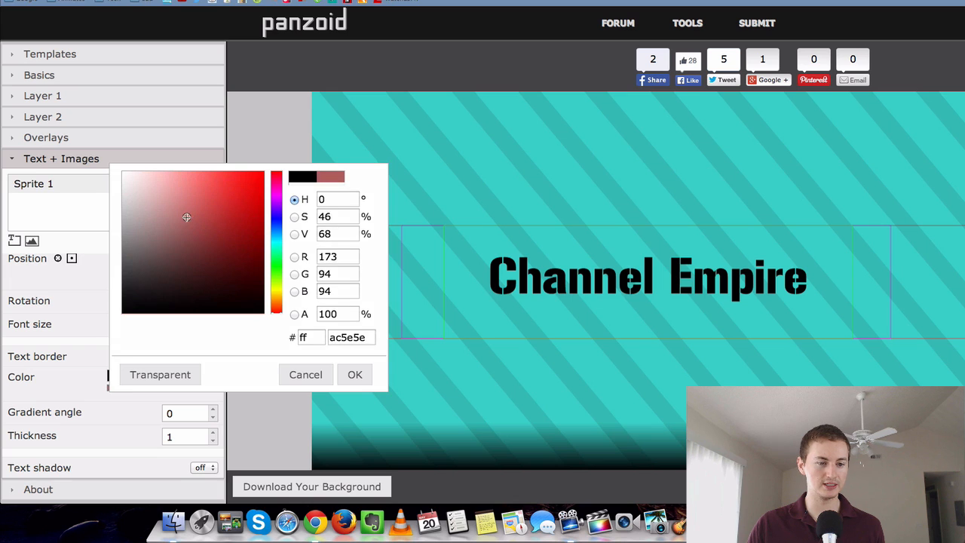
click(125, 172)
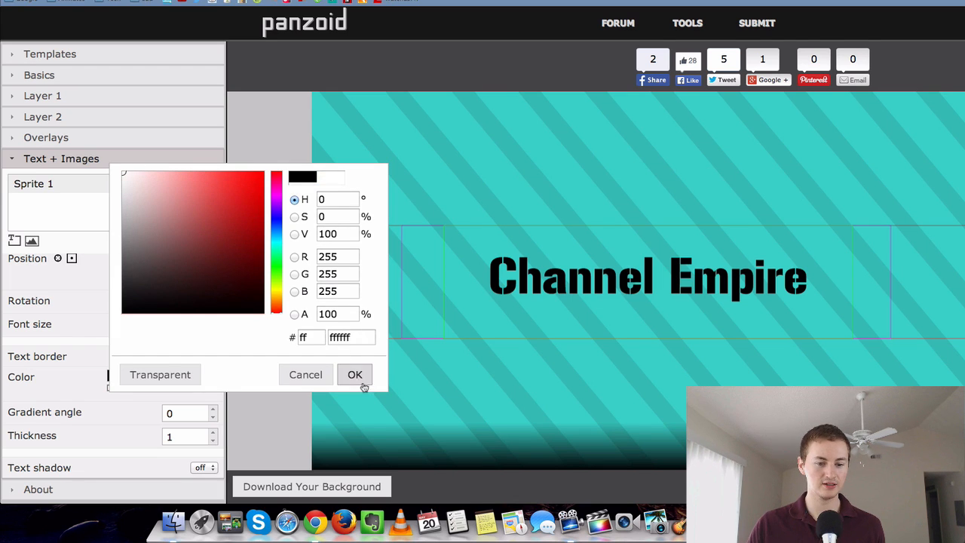
click(355, 374)
text(2)
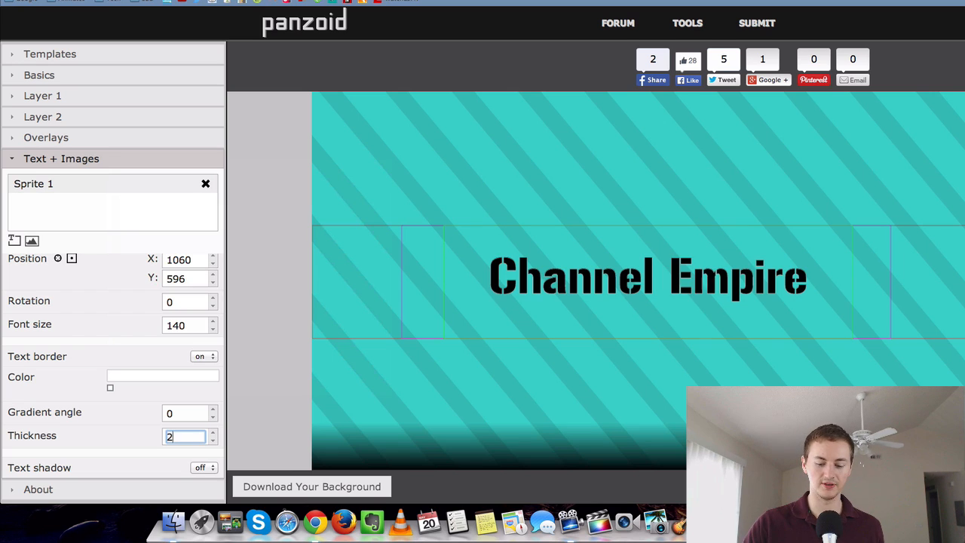
text(4)
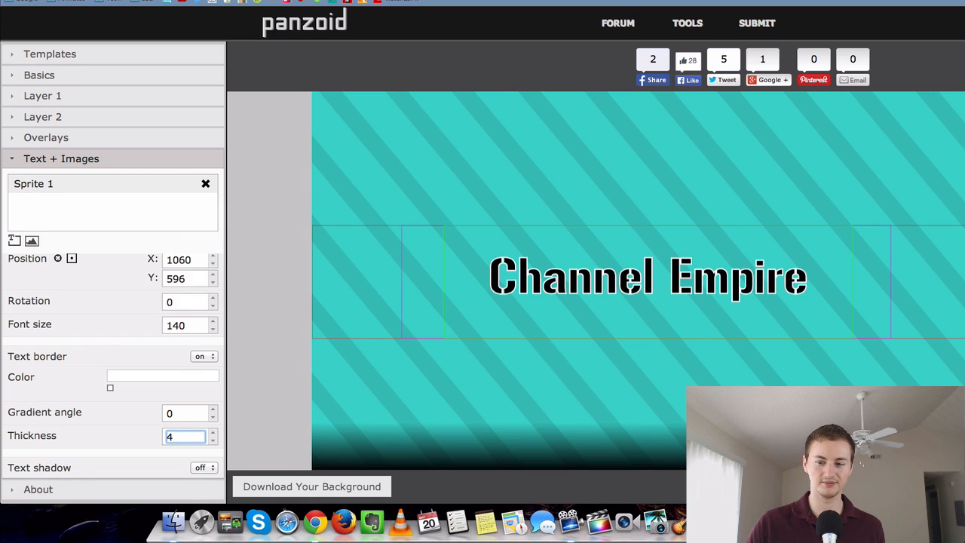
click(202, 467)
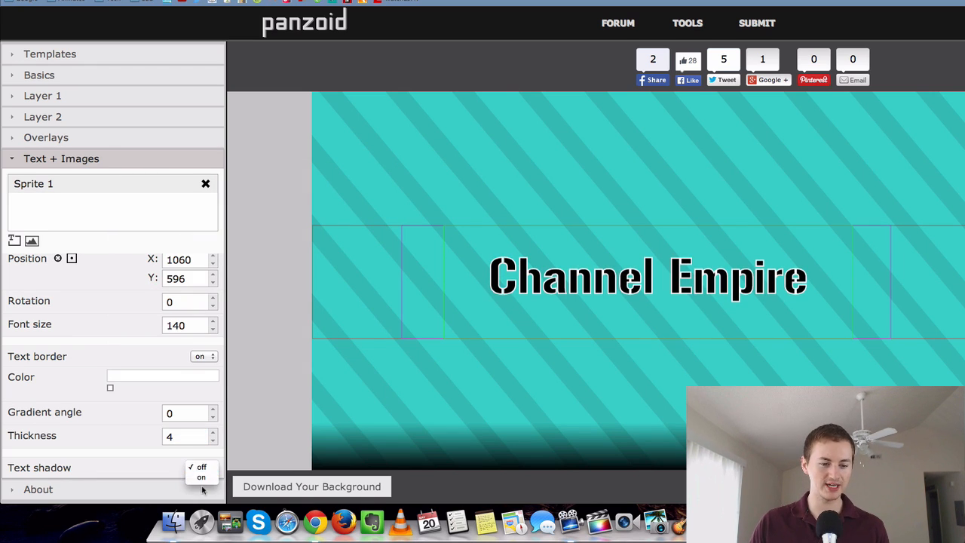
click(201, 477)
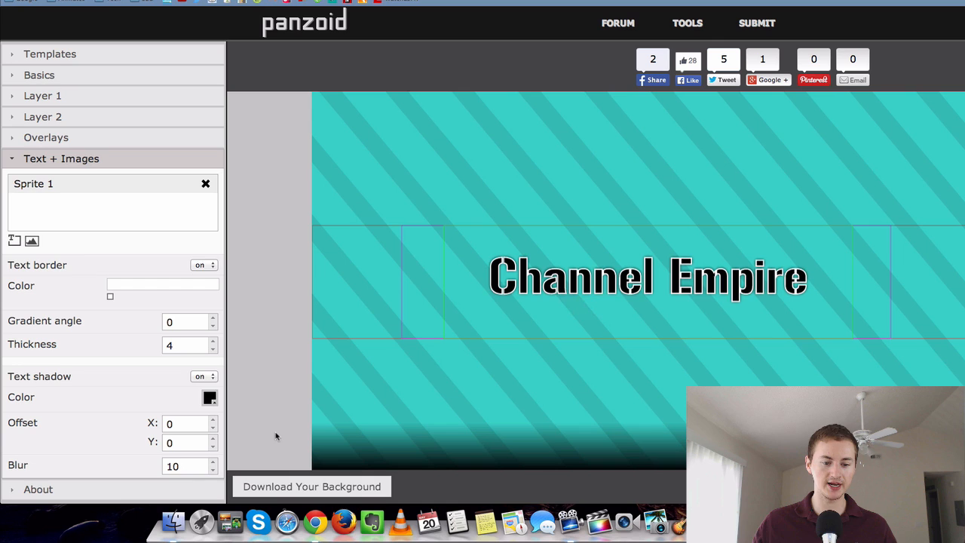
Render the finished banner and download the image from the Finished dialog.
click(313, 486)
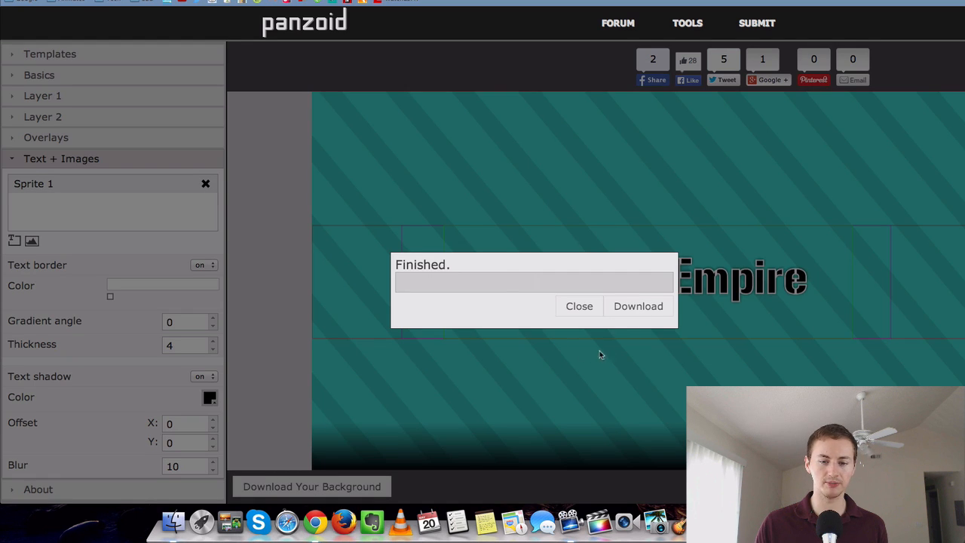
click(638, 306)
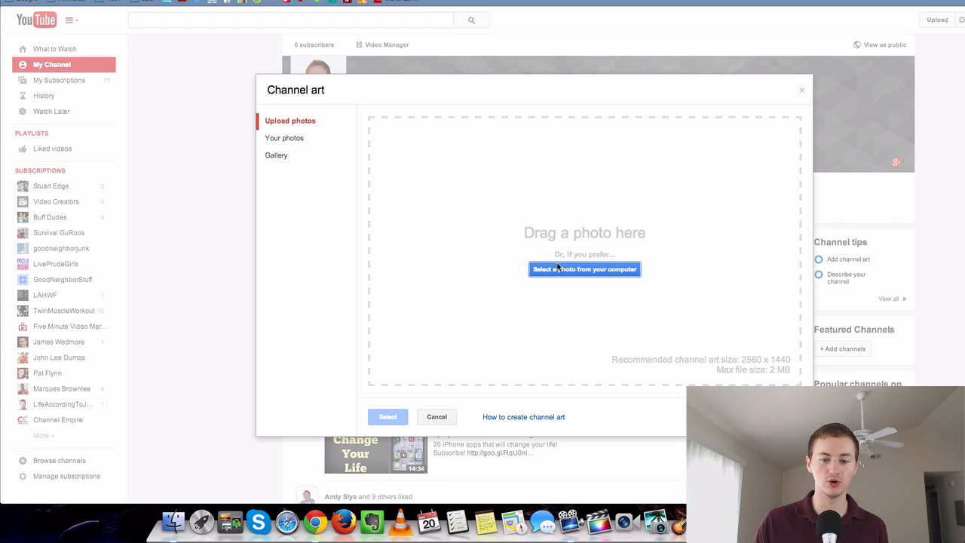
Select the downloaded banner file from the computer and upload it as channel art.
click(585, 268)
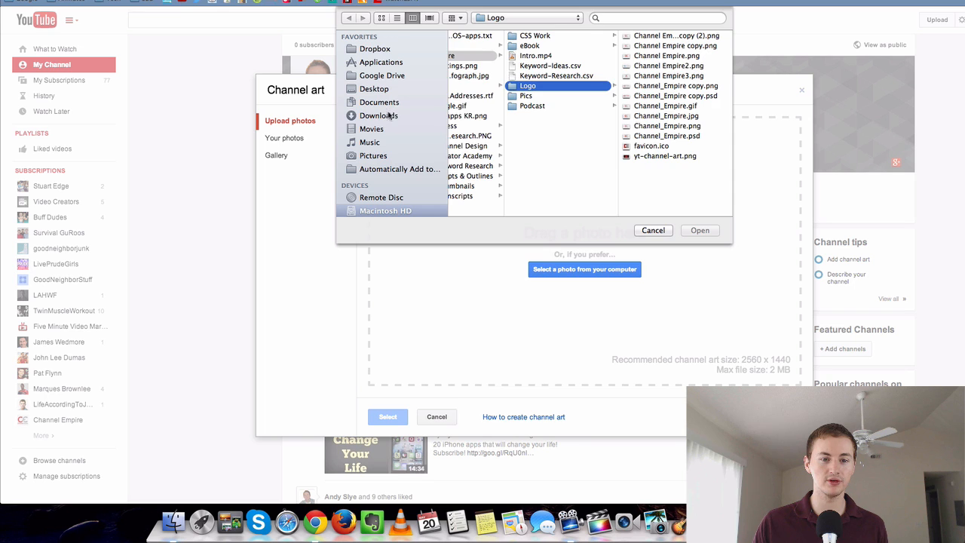
click(700, 230)
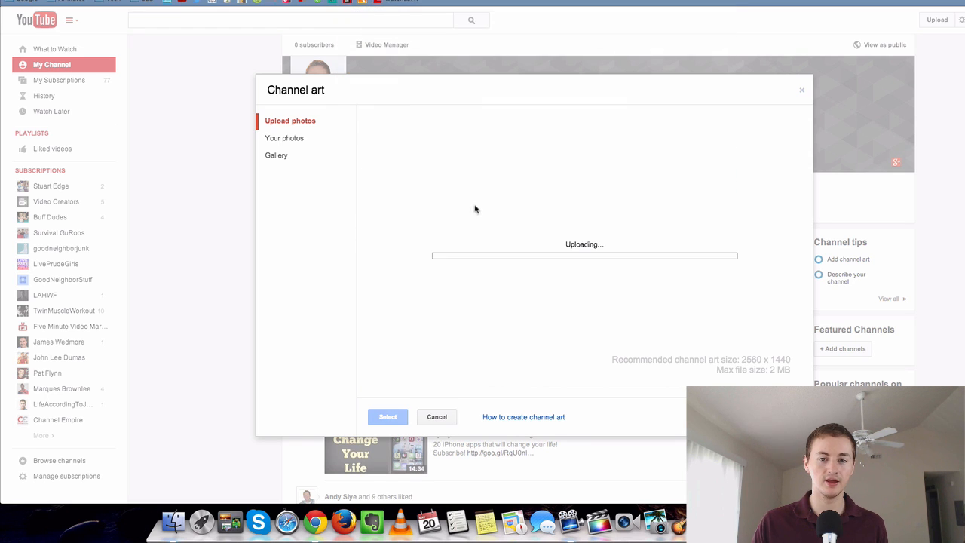